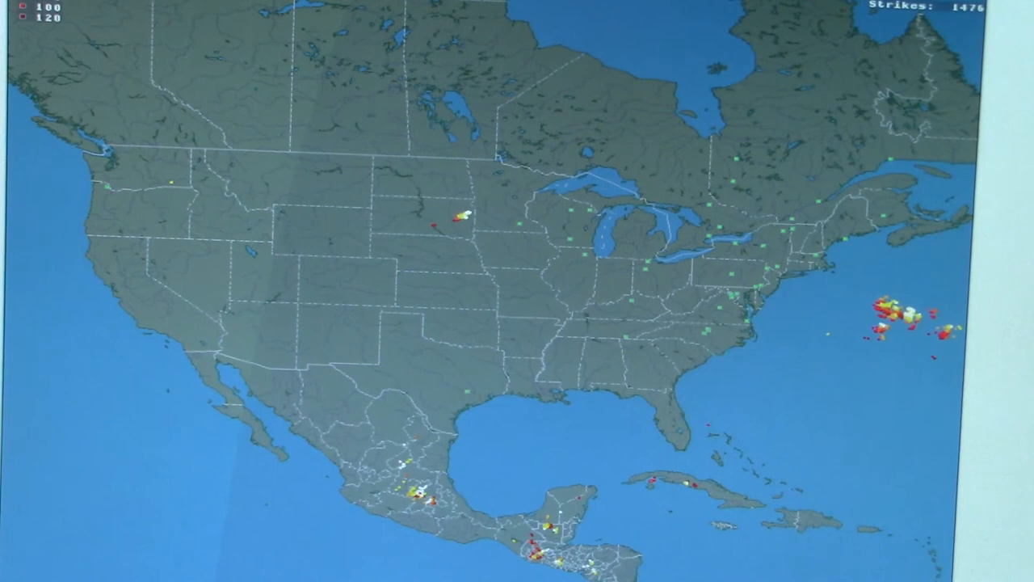
# - Open the controller Status page and scroll through the Tracker, Amplifiers, ADC and GPS readings
pyautogui.click(893, 305)
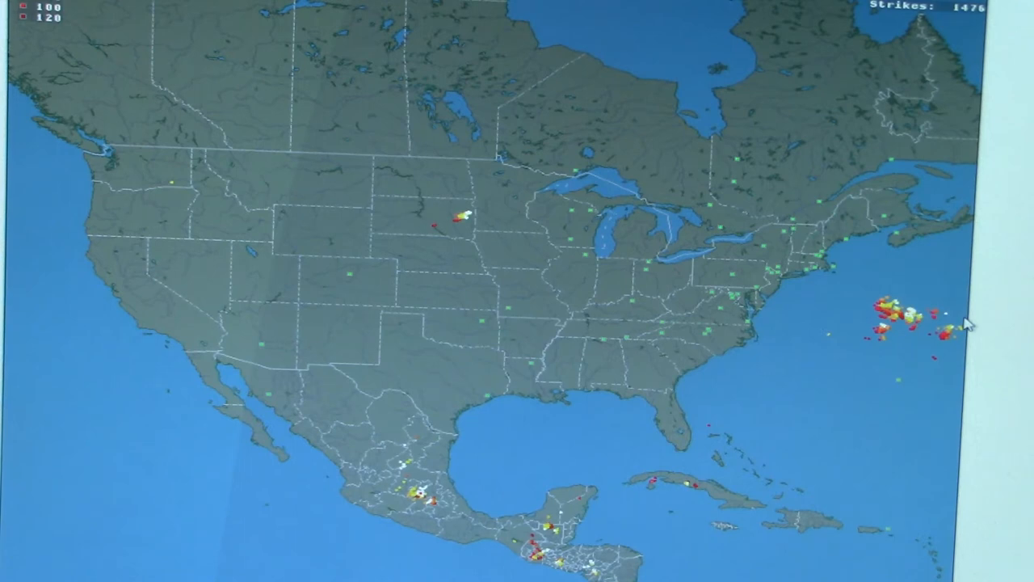
pyautogui.moveTo(570, 178)
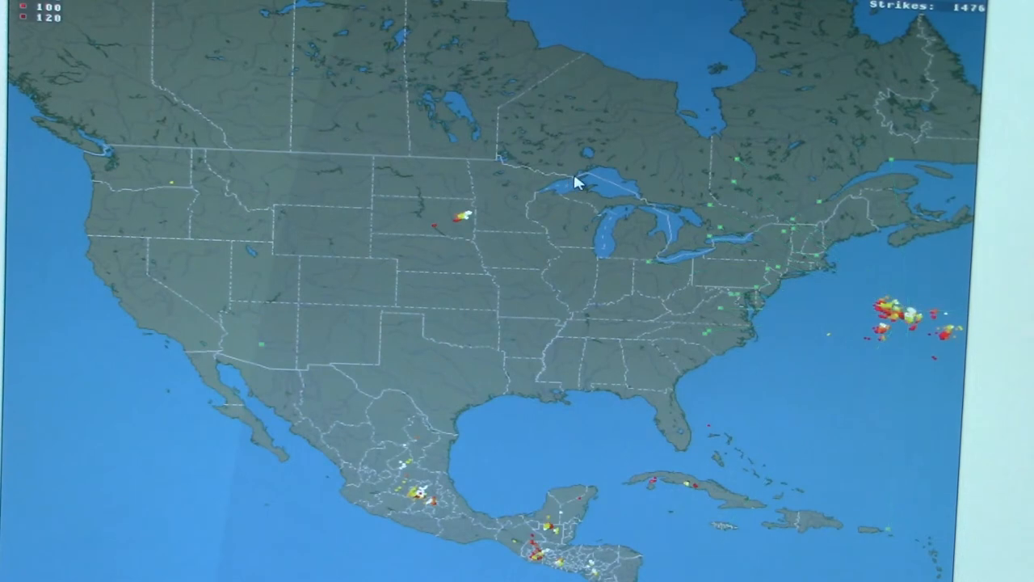
pyautogui.moveTo(590, 190)
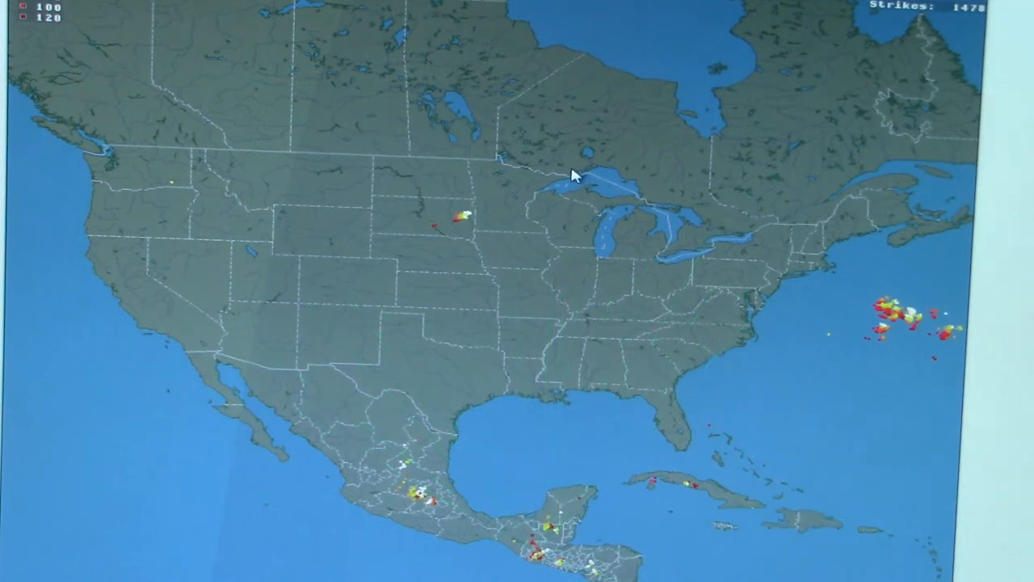
pyautogui.moveTo(552, 562)
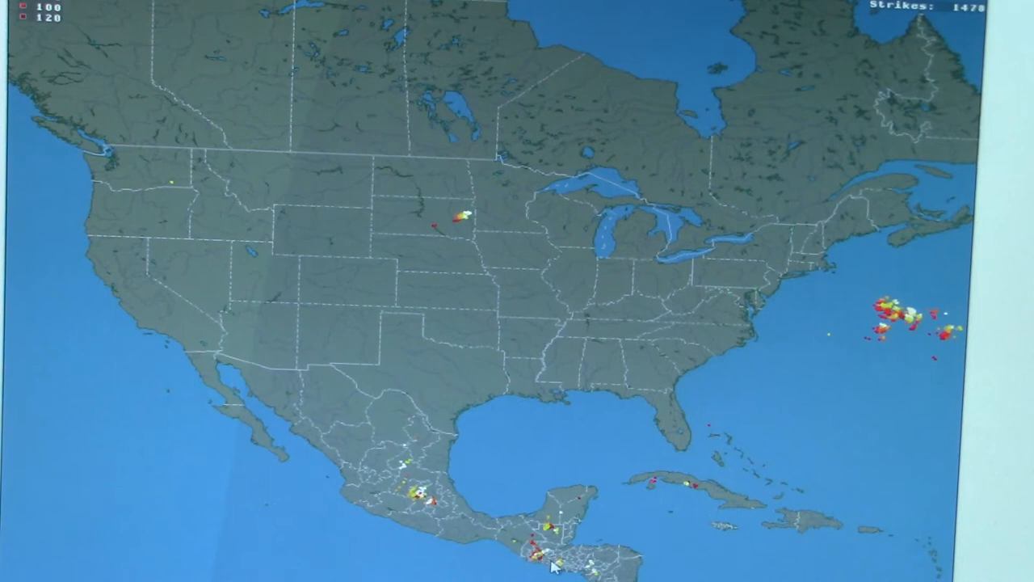
pyautogui.moveTo(442, 521)
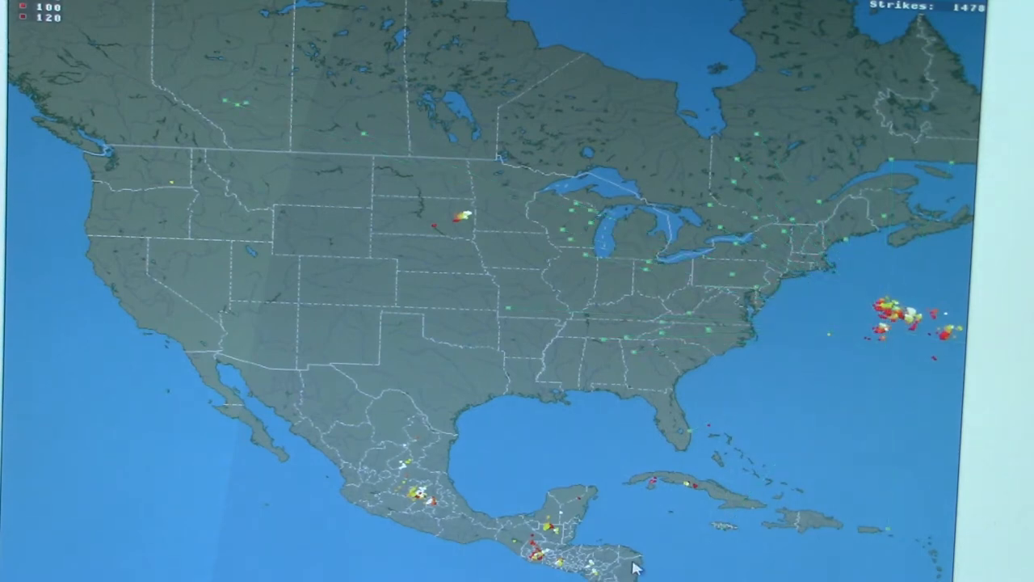
pyautogui.moveTo(659, 234)
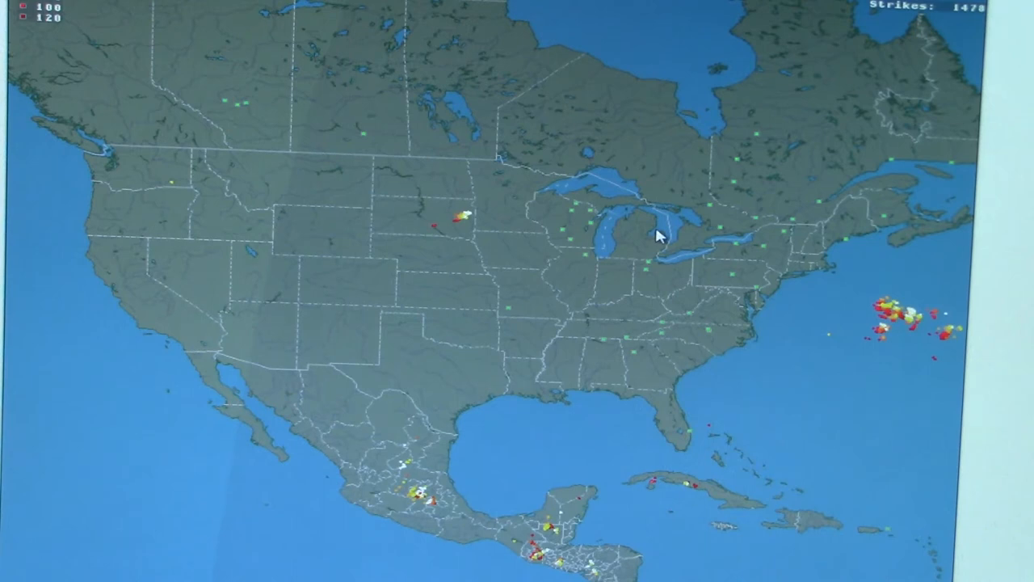
pyautogui.moveTo(452, 262)
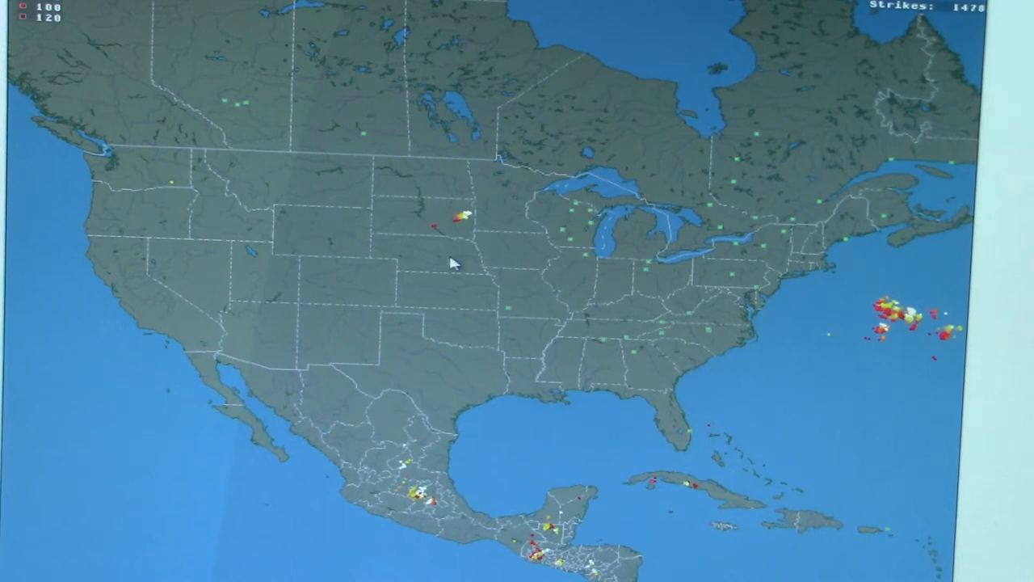
pyautogui.moveTo(36, 236)
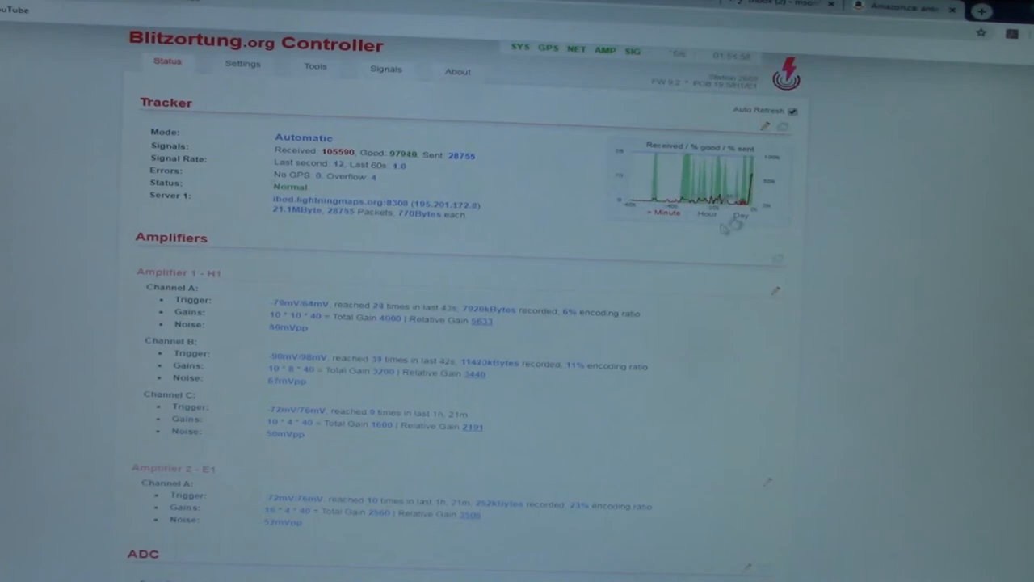
pyautogui.scroll(-3)
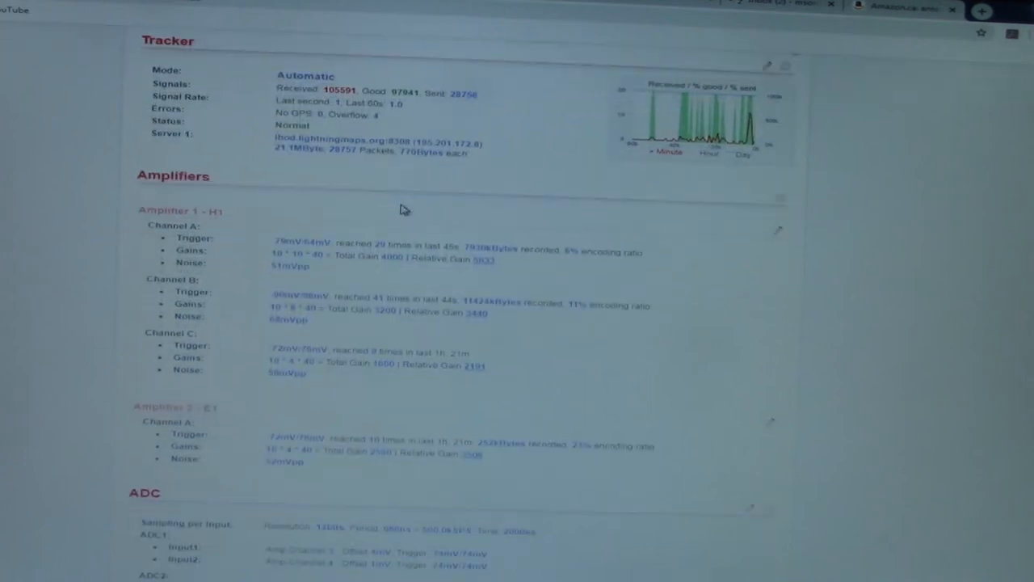
pyautogui.scroll(-3)
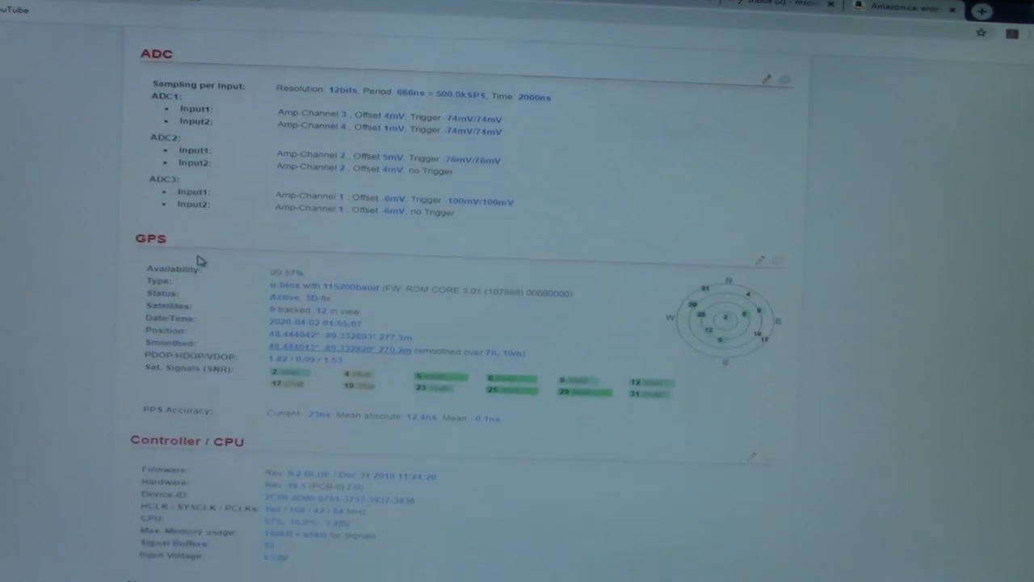
pyautogui.scroll(-3)
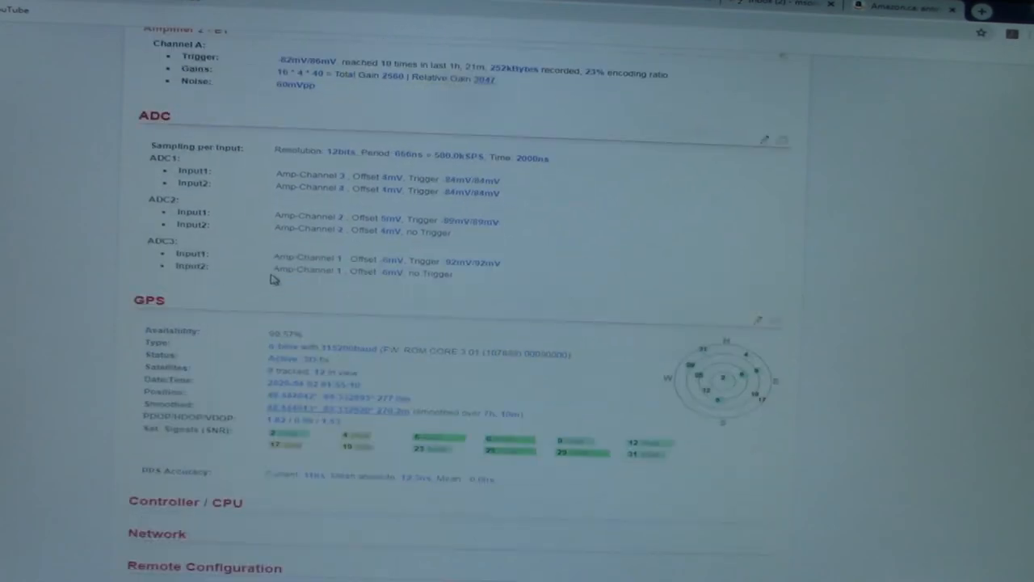
pyautogui.scroll(-3)
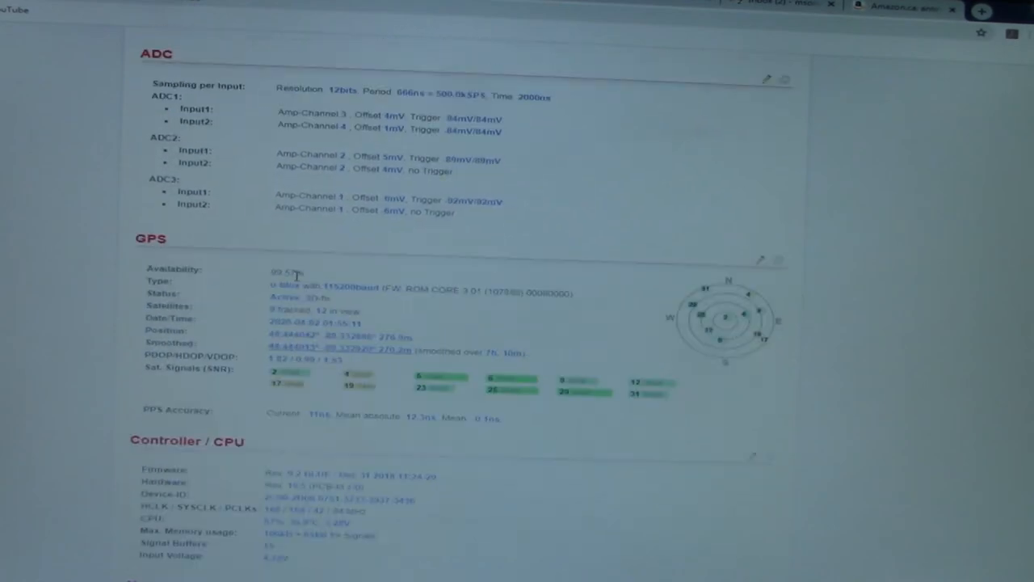
pyautogui.scroll(-3)
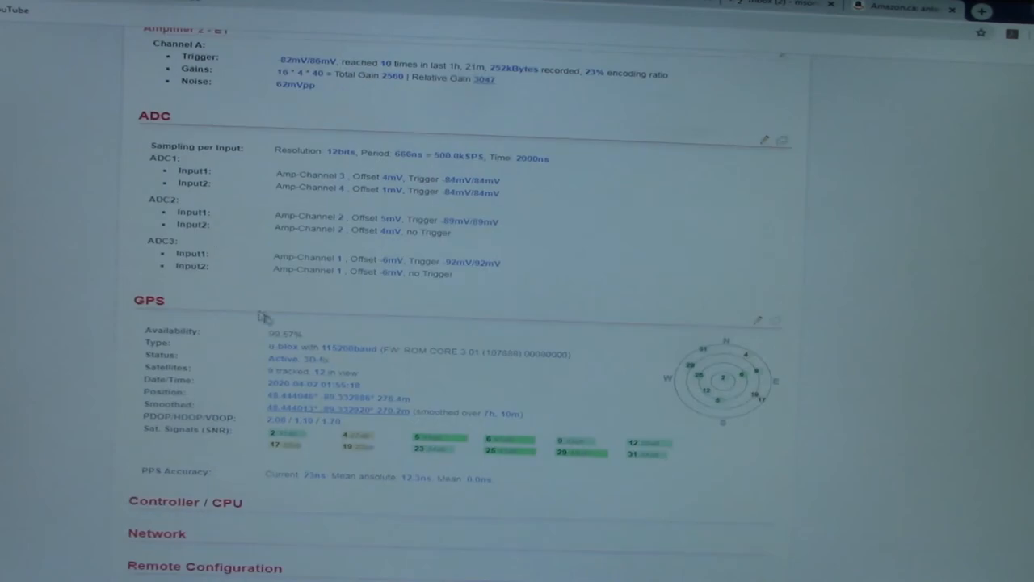
pyautogui.scroll(-3)
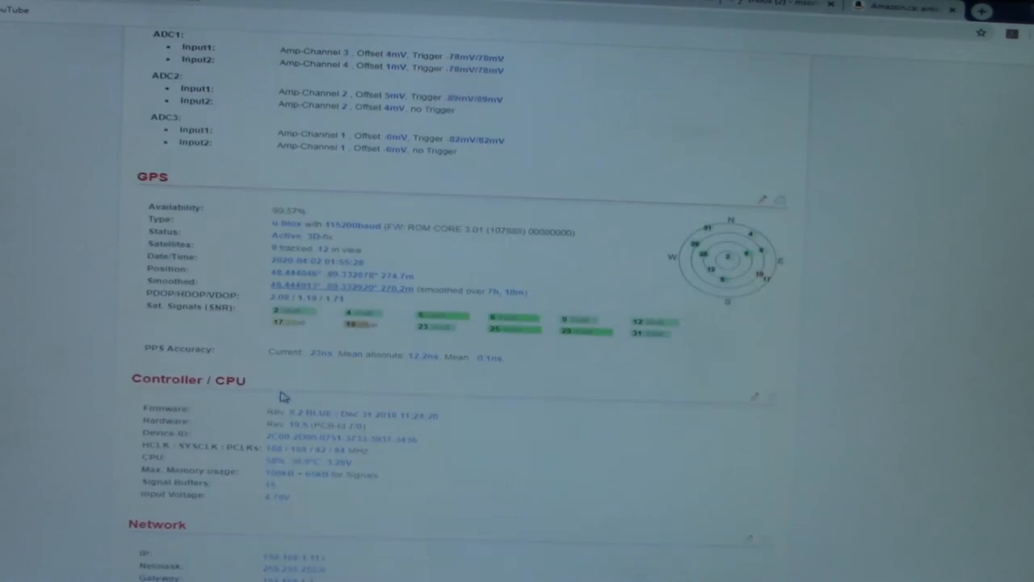
pyautogui.scroll(-3)
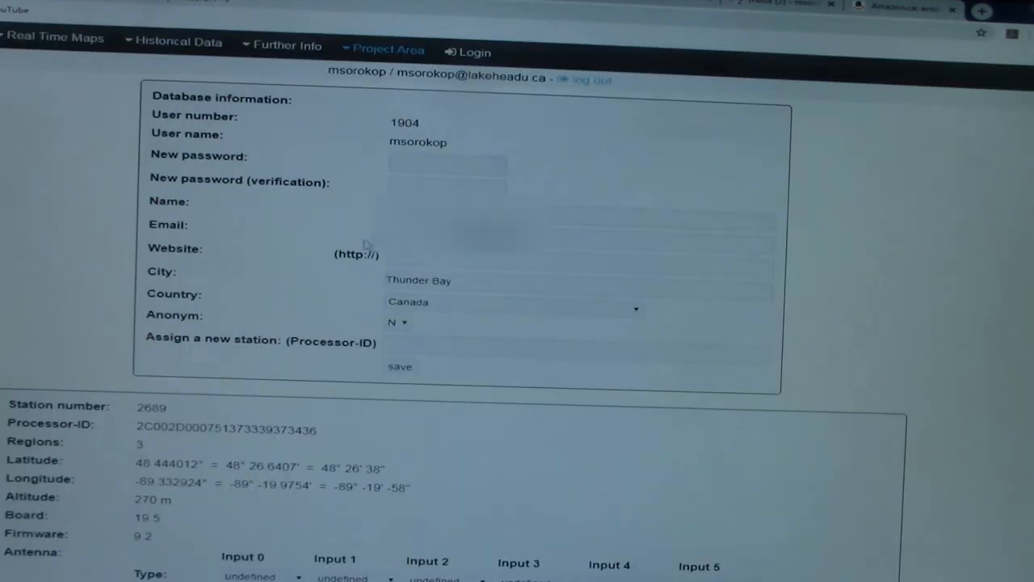
# - Scroll the station 2689 record down to the antenna input, GPS, last IP and last-signal fields
pyautogui.scroll(-3)
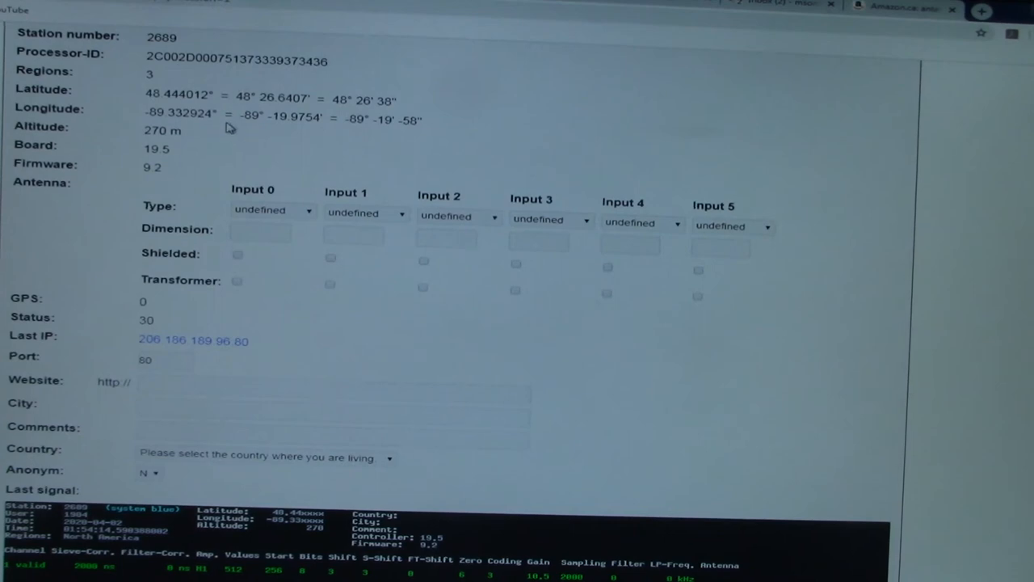
pyautogui.scroll(-3)
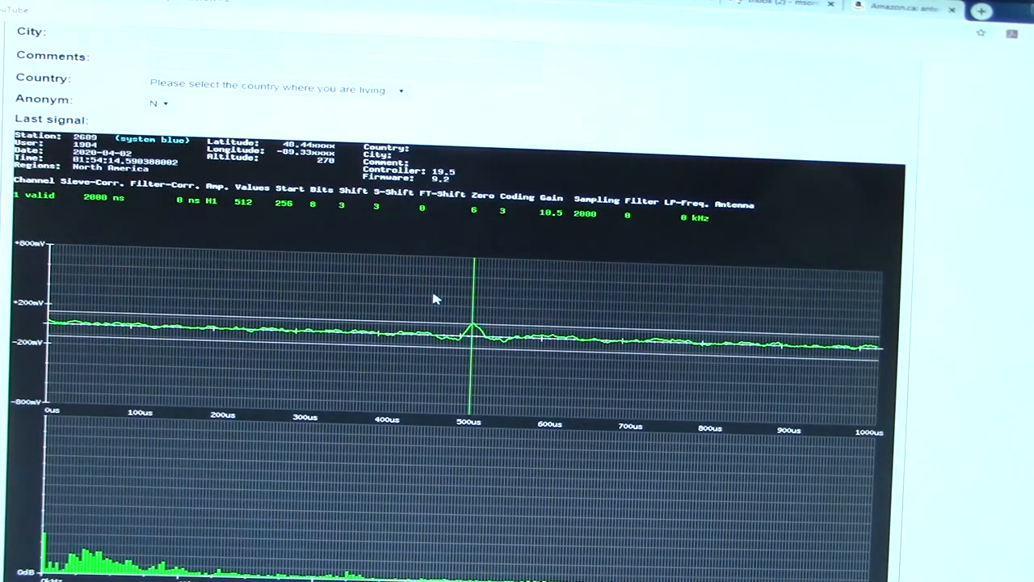
pyautogui.scroll(-3)
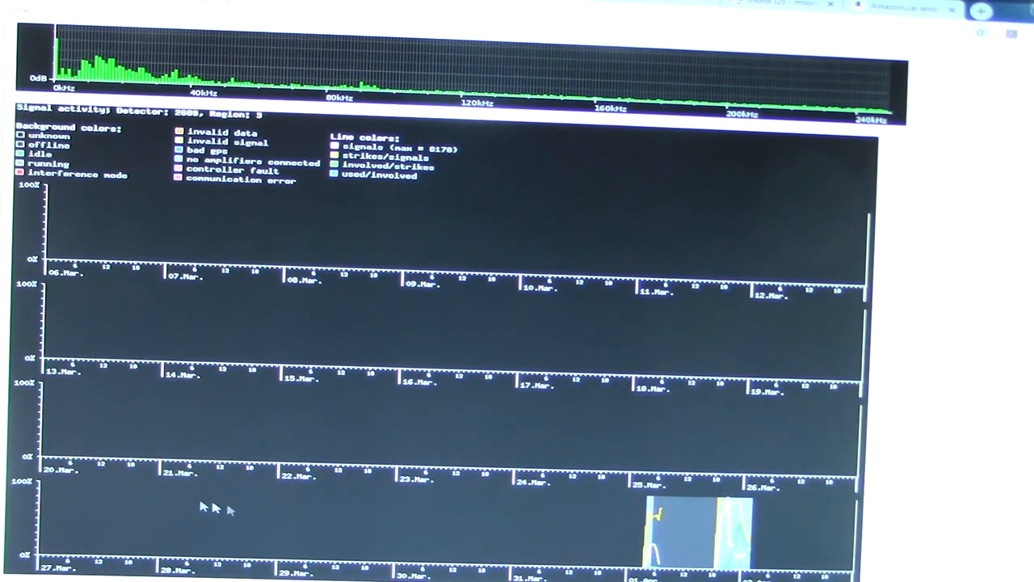
pyautogui.moveTo(238, 469)
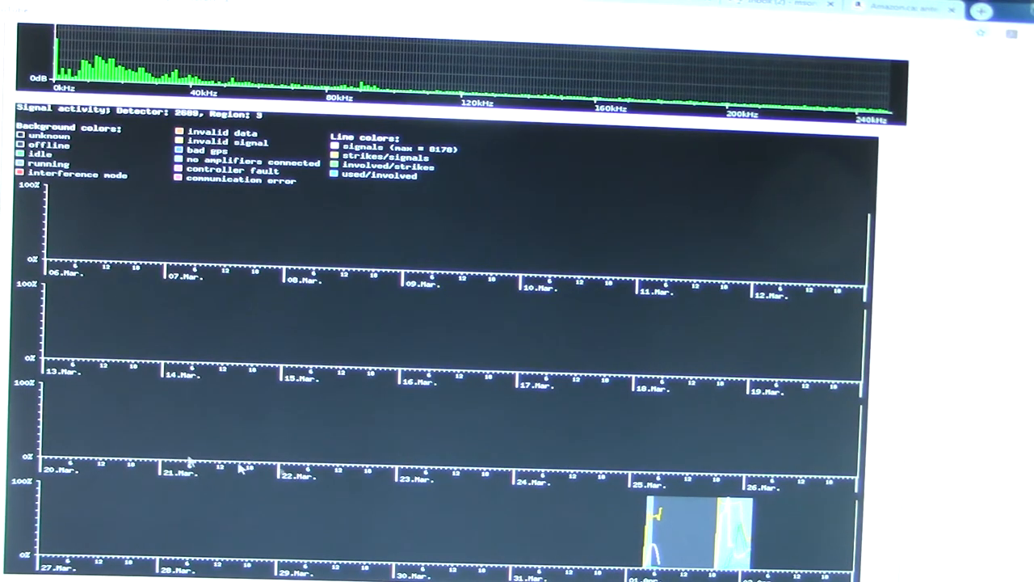
pyautogui.scroll(-3)
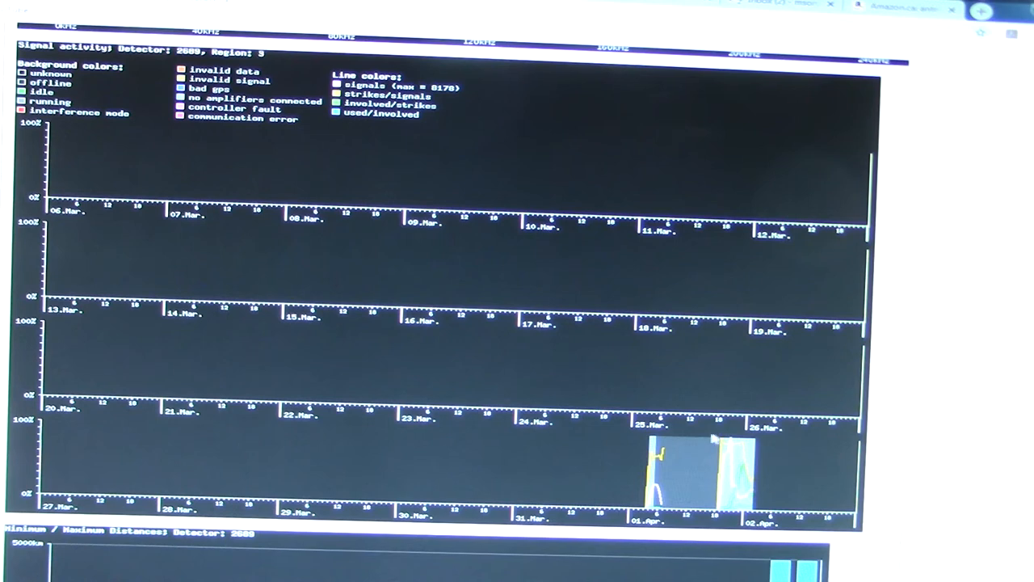
pyautogui.moveTo(464, 131)
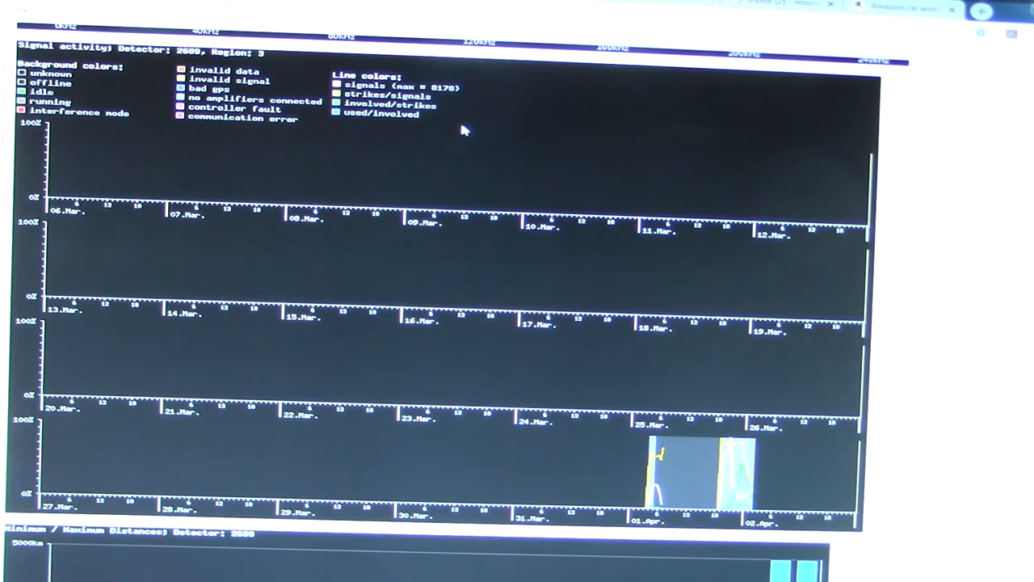
pyautogui.moveTo(806, 463)
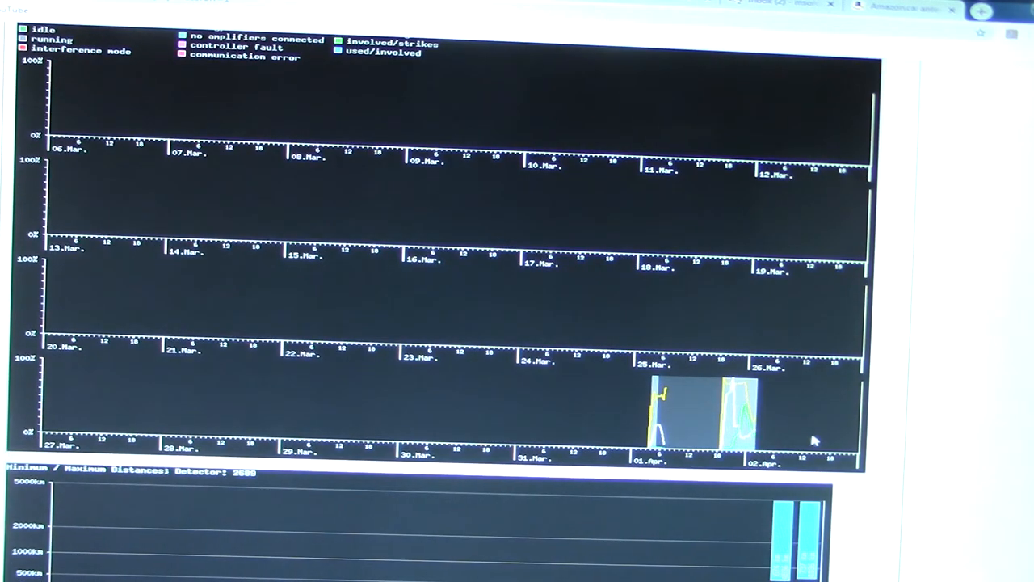
pyautogui.moveTo(815, 431)
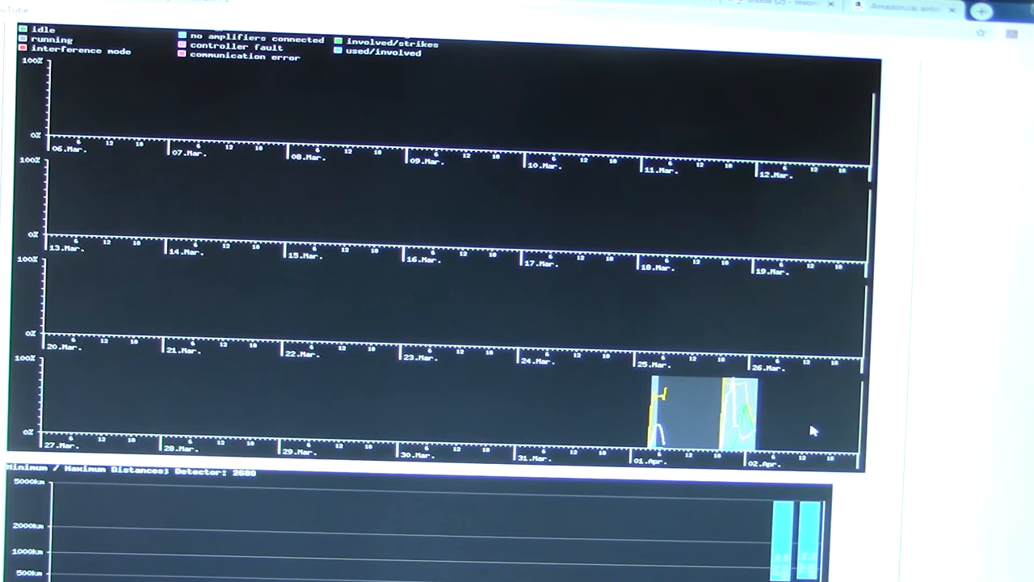
pyautogui.scroll(-3)
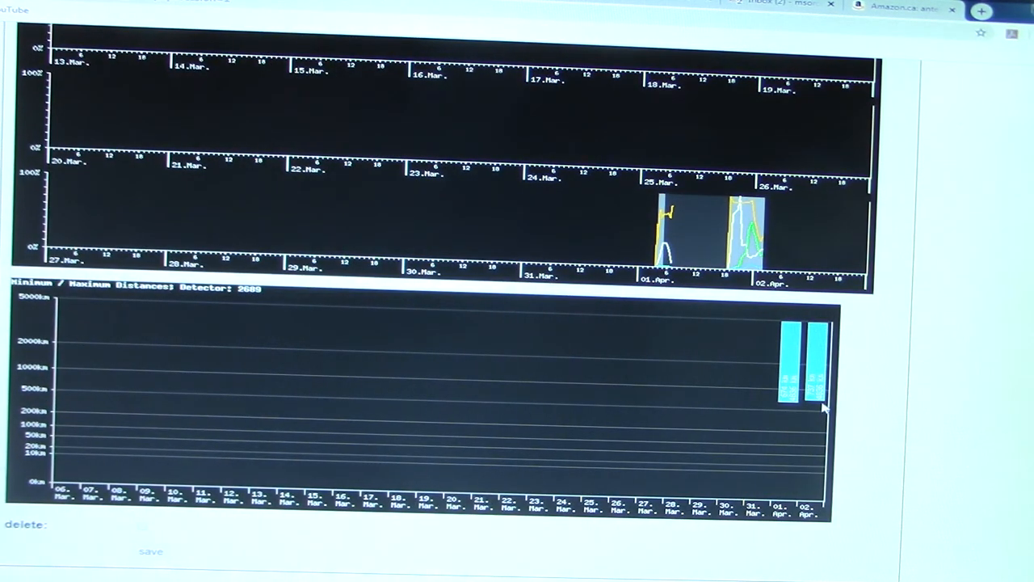
pyautogui.moveTo(811, 402)
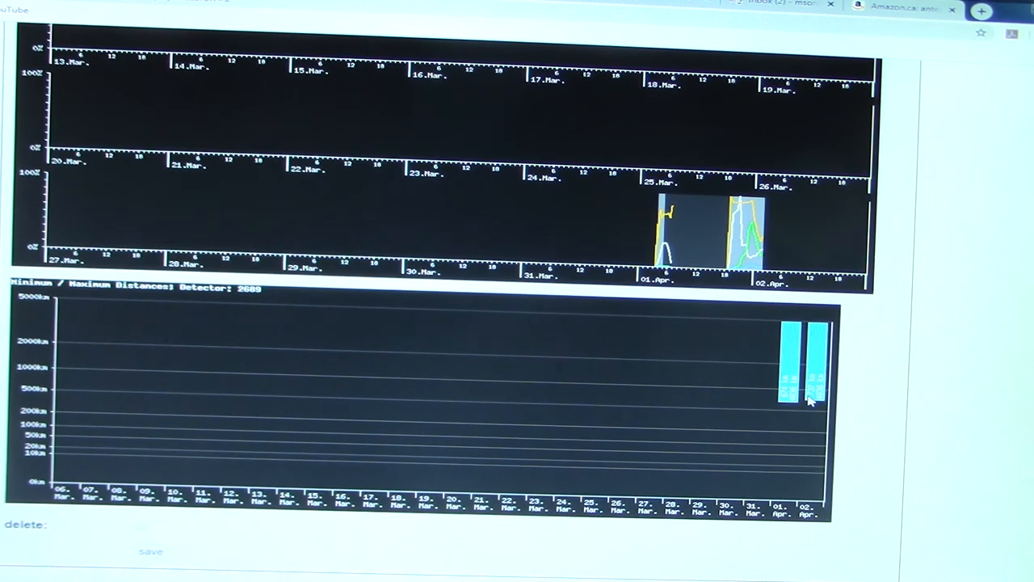
pyautogui.moveTo(814, 385)
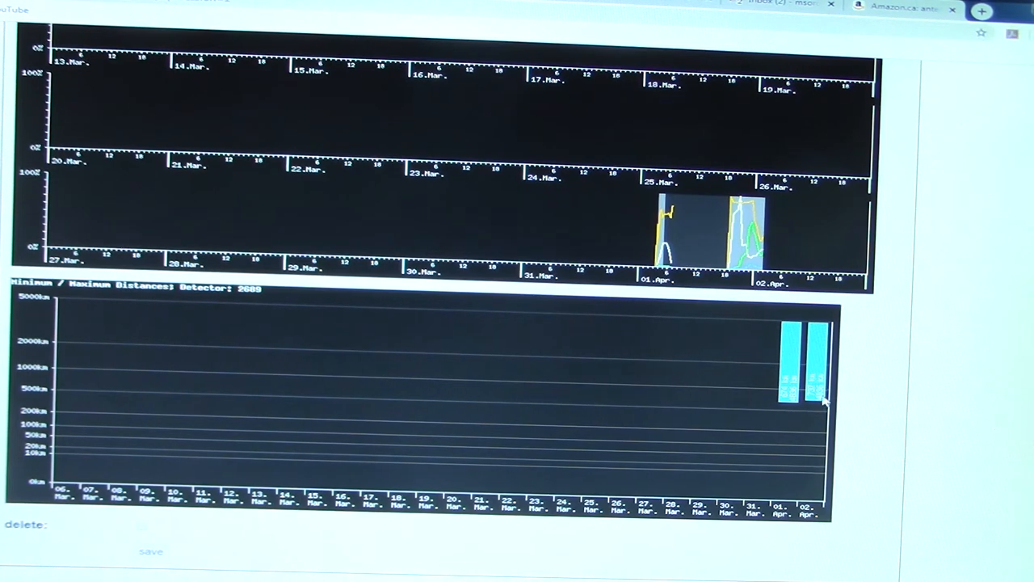
pyautogui.moveTo(767, 448)
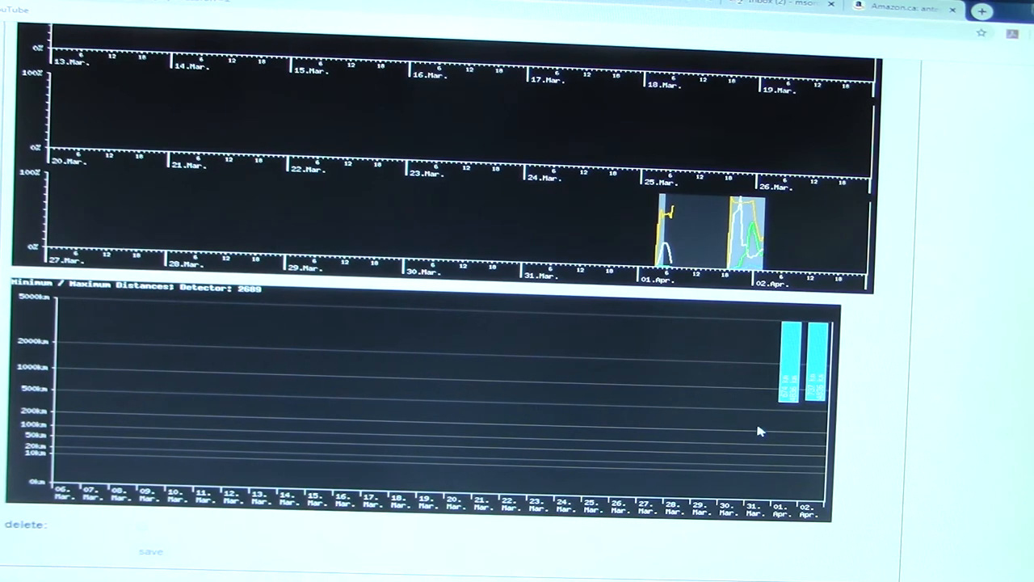
pyautogui.moveTo(739, 431)
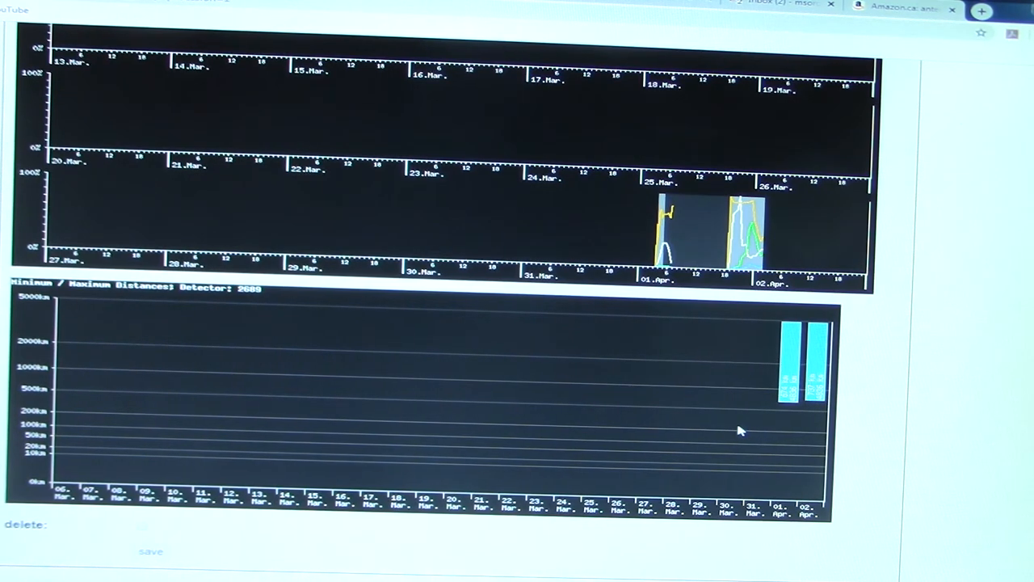
pyautogui.moveTo(719, 445)
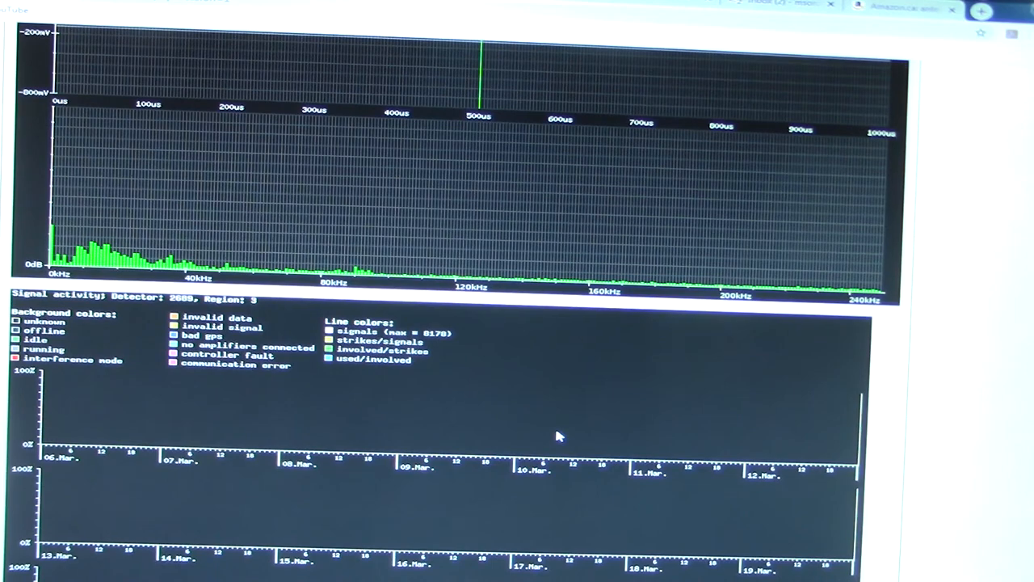
pyautogui.scroll(-3)
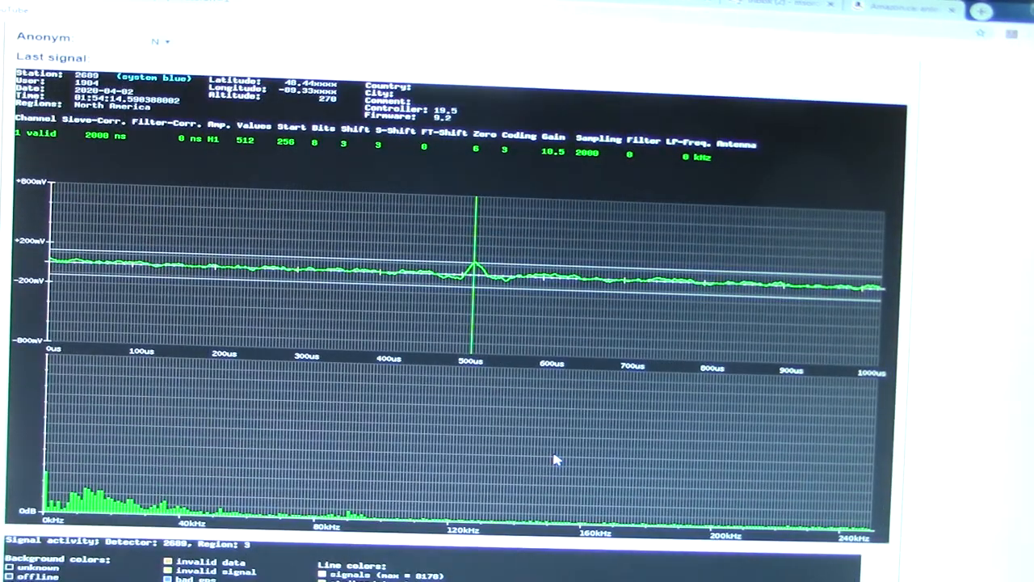
pyautogui.scroll(-3)
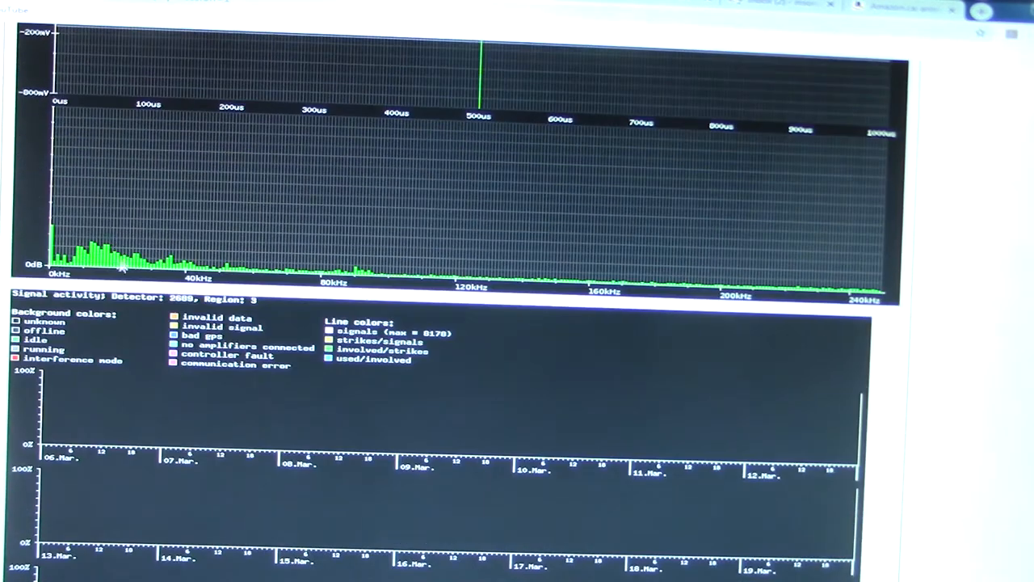
pyautogui.scroll(-3)
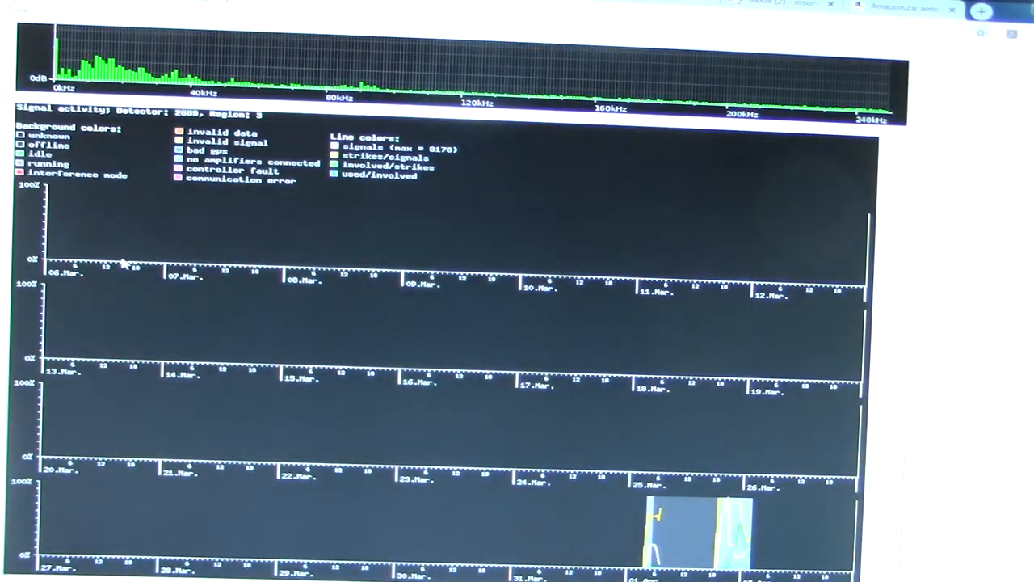
pyautogui.moveTo(178, 366)
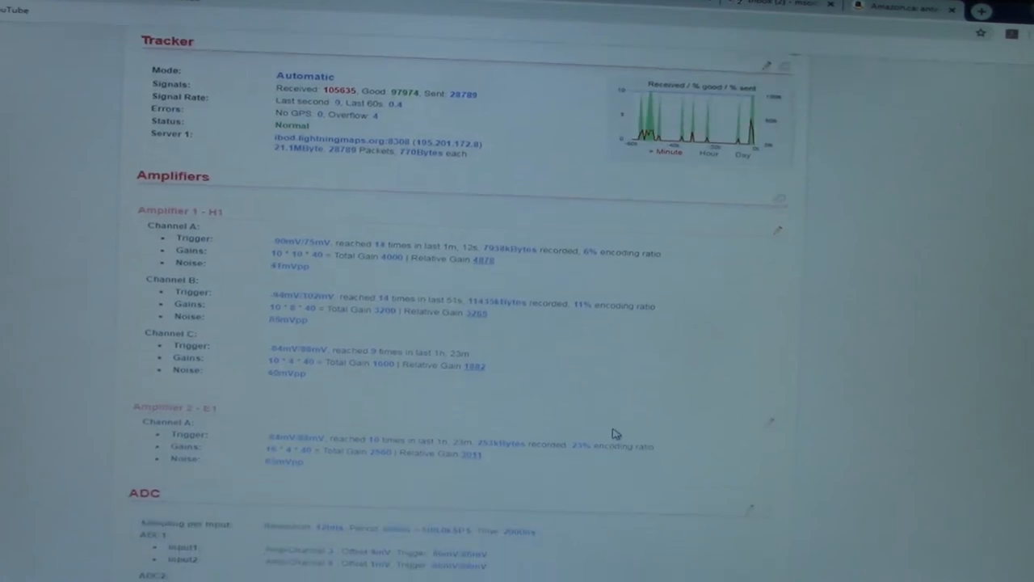
# - Review the controller status page's tracker counts, amplifier trigger, gain and noise, and ADC inputs
pyautogui.scroll(-3)
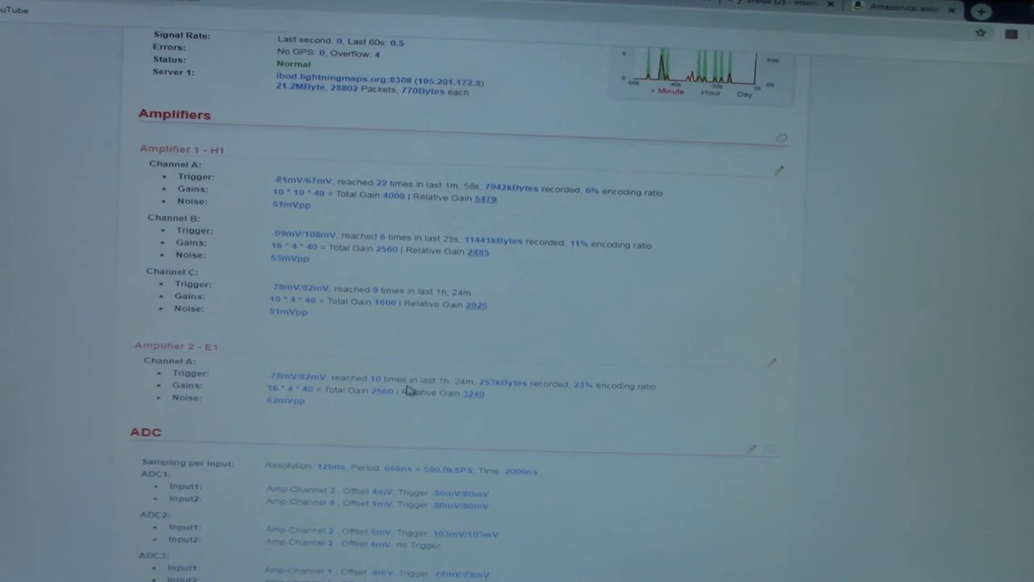
pyautogui.moveTo(129, 348)
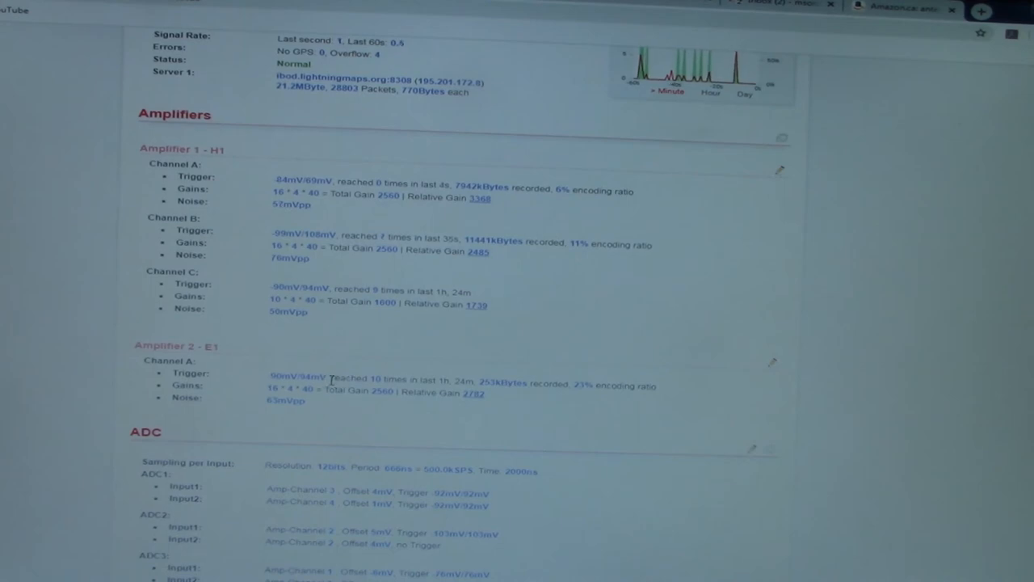
pyautogui.doubleClick(442, 381)
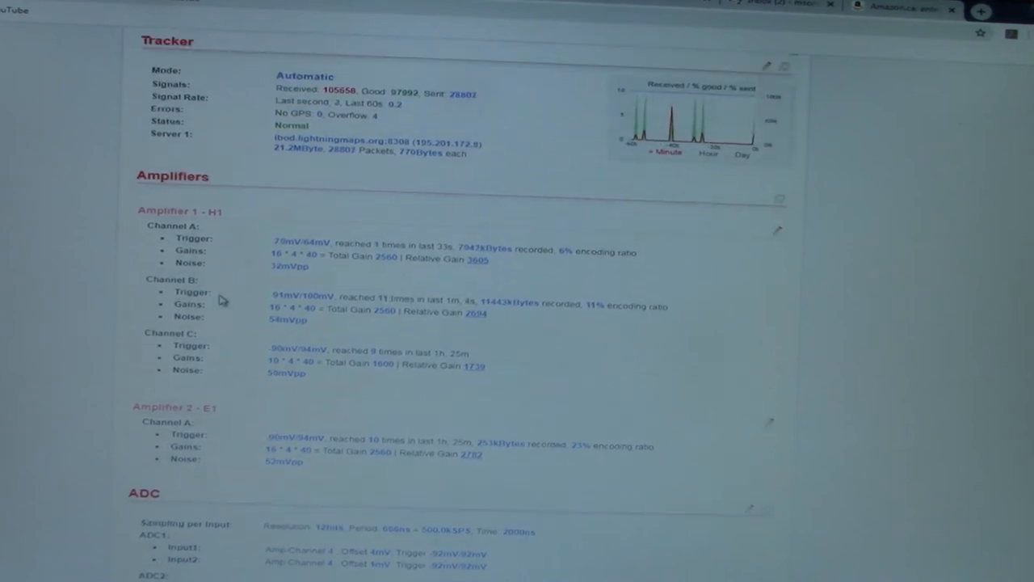
pyautogui.moveTo(41, 294)
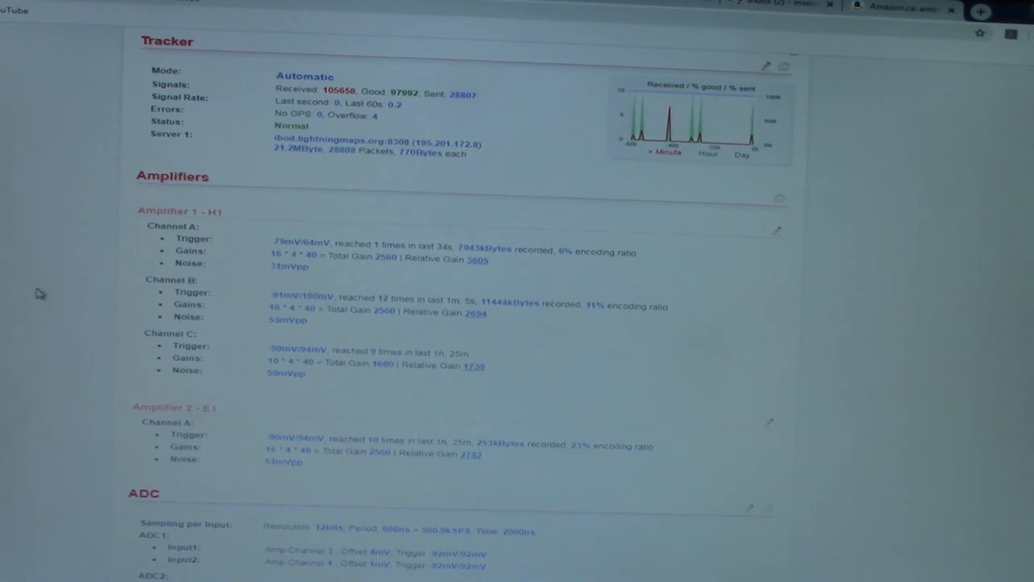